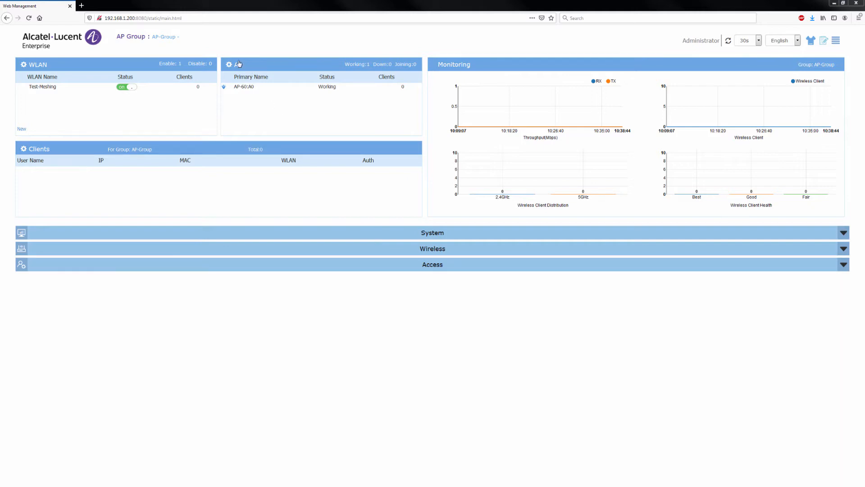
Open AP Configuration and follow the 192.168.1.200 link to AP-60:A0's own page.
click(229, 64)
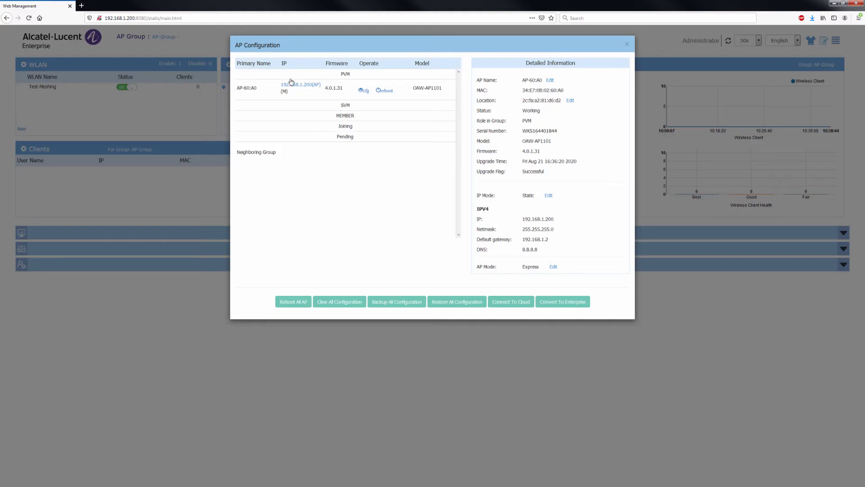
click(301, 85)
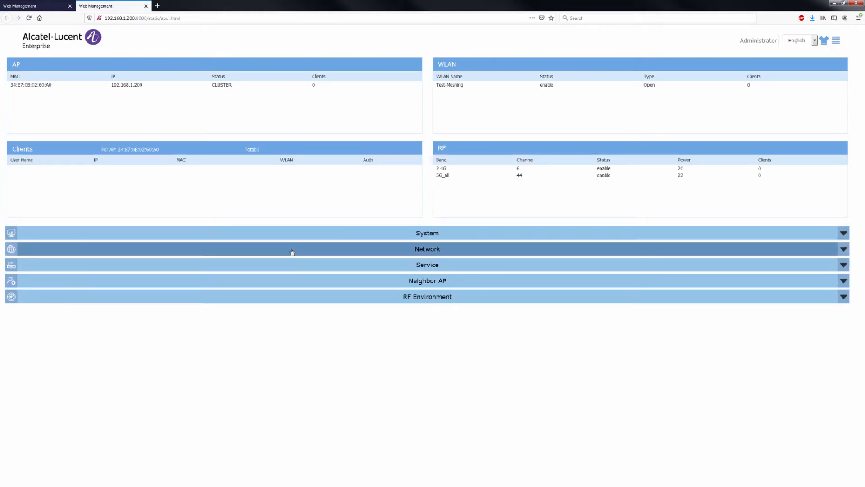
Expand Network and open the AP Interface list with ENET0, Backhaul0 and Connector0.
click(427, 249)
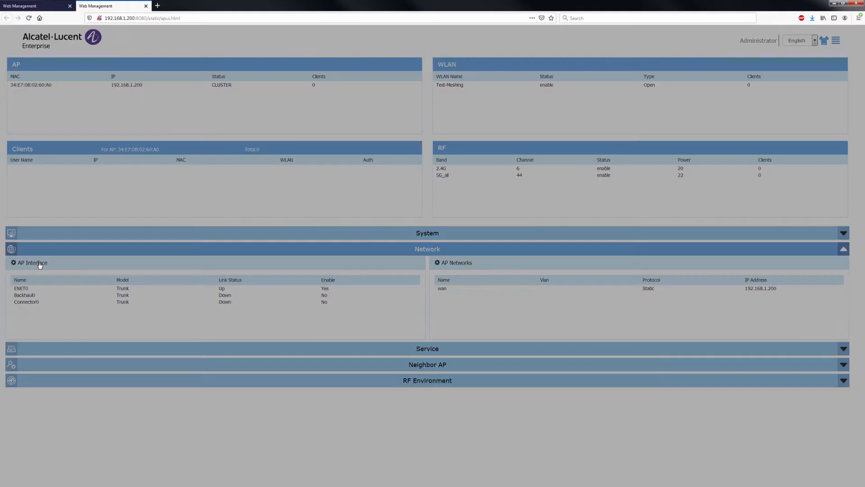
click(28, 263)
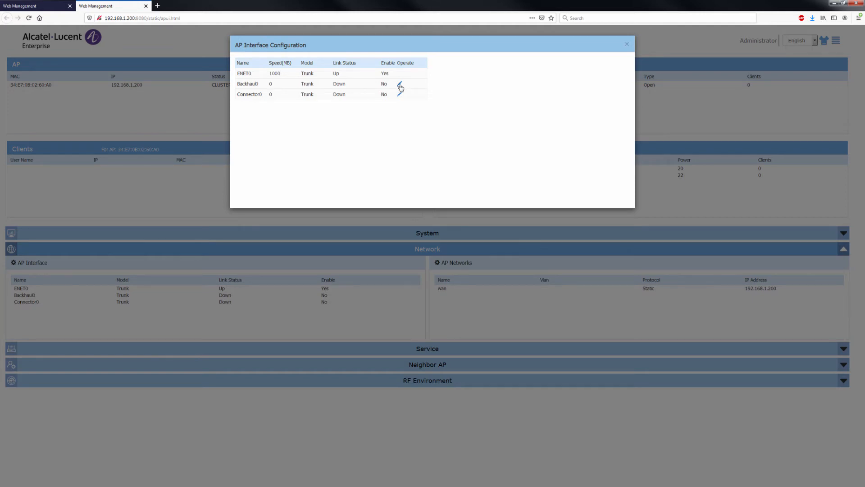
Enable Backhaul0 as the mesh root interface, save it, and close the dialog.
click(400, 88)
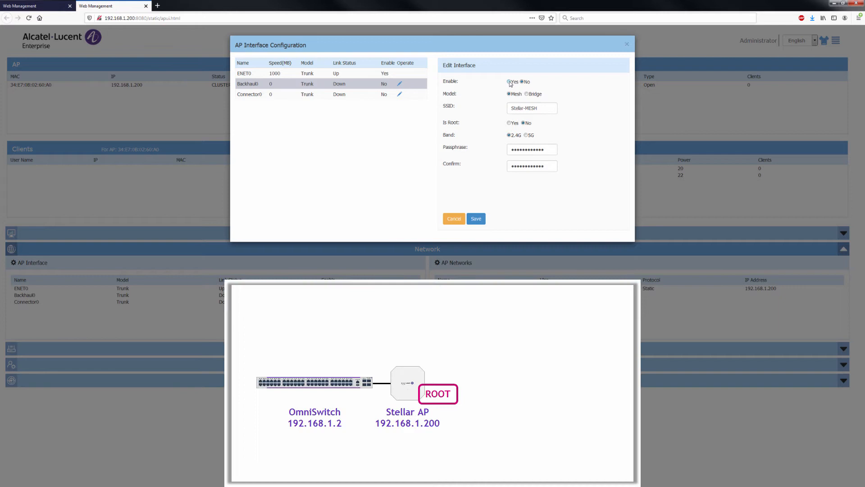
click(509, 122)
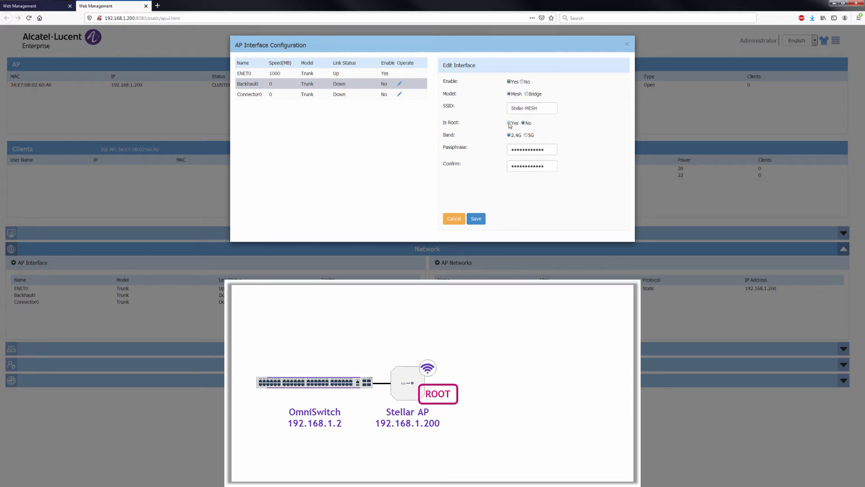
click(509, 122)
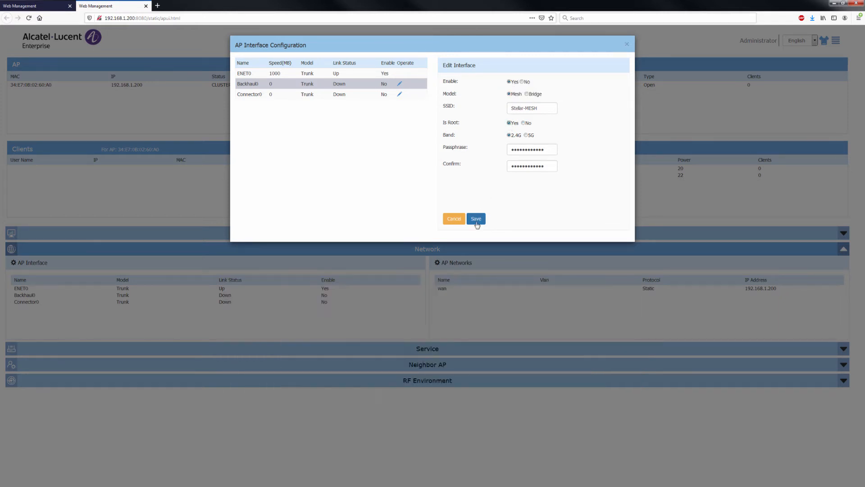
click(475, 219)
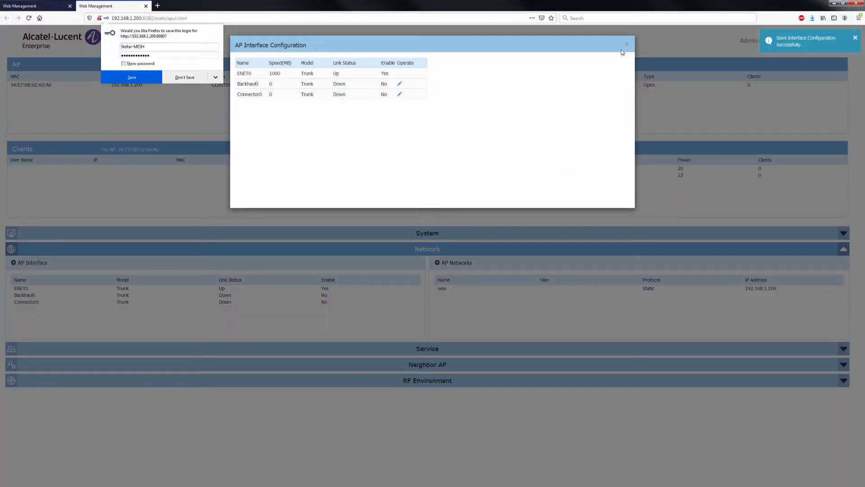
click(627, 44)
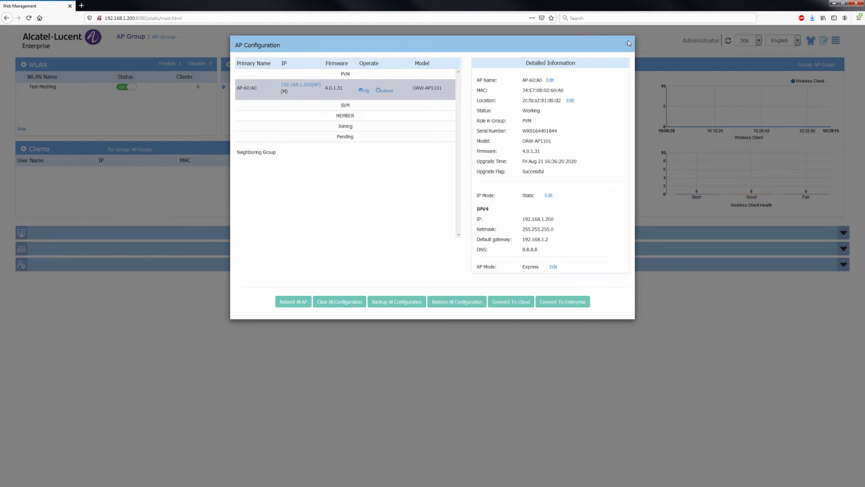
Reopen the AP Configuration list to see AP-5C:70 joined as a mesh with AP-60:A0.
click(627, 44)
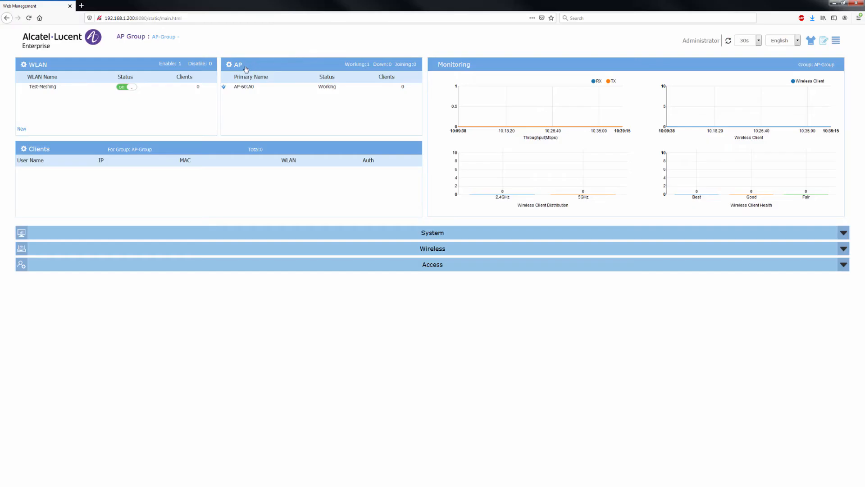
click(234, 64)
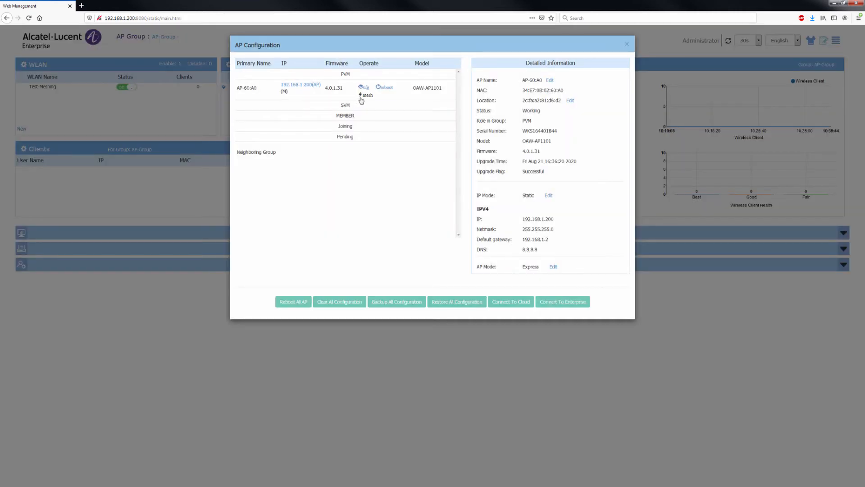
mouse_move(374, 99)
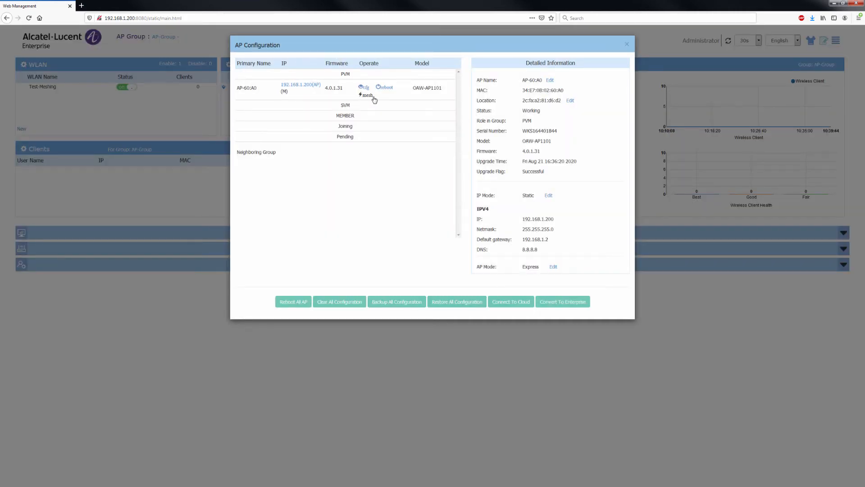
click(627, 43)
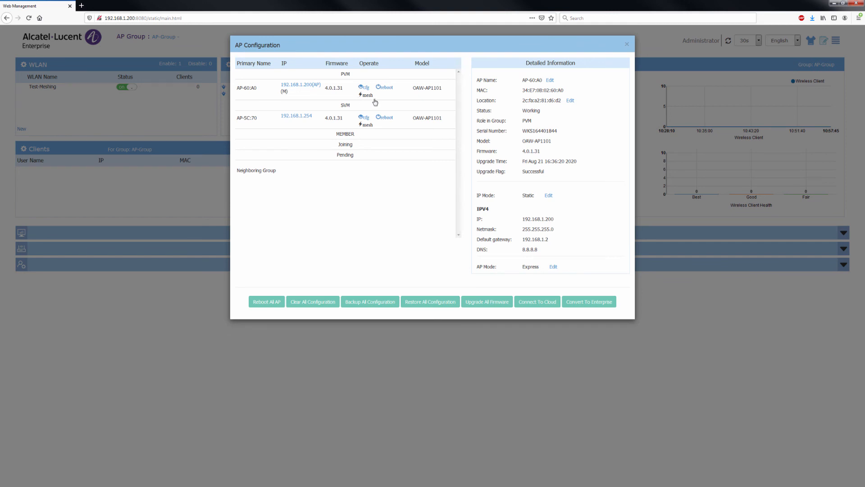
mouse_move(373, 131)
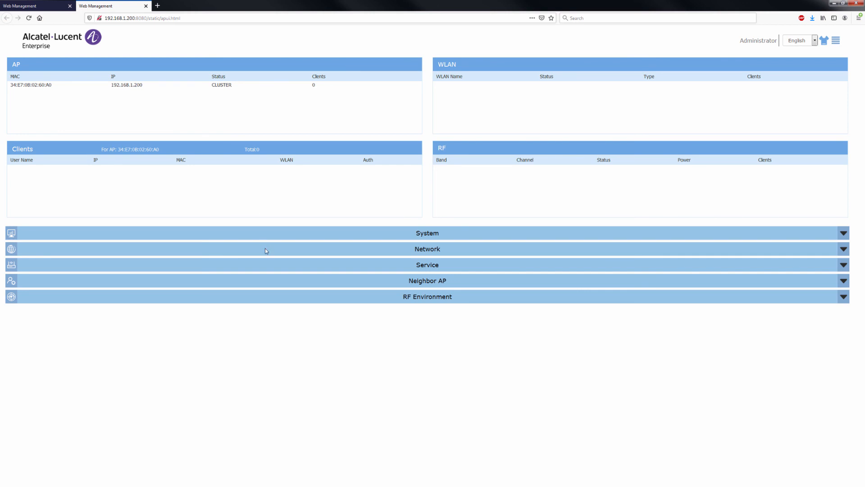
Open the AP Interface list to check Backhaul0 is enabled, up, at 130 Mb.
click(427, 248)
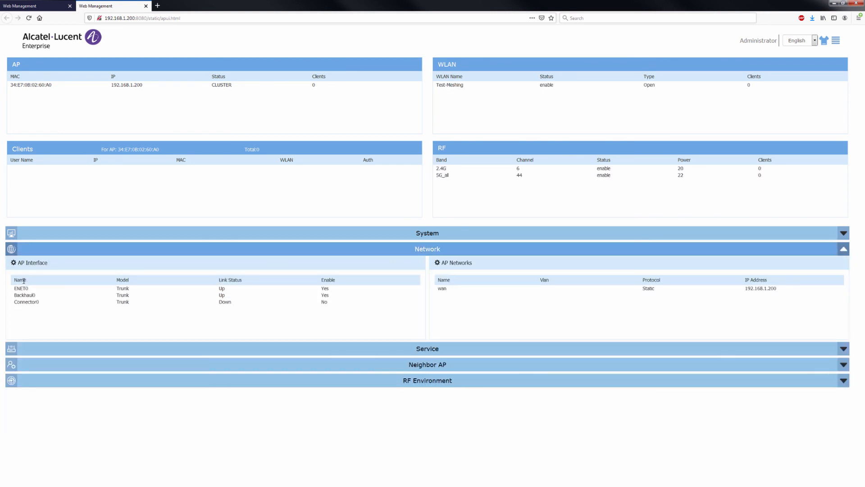
click(13, 262)
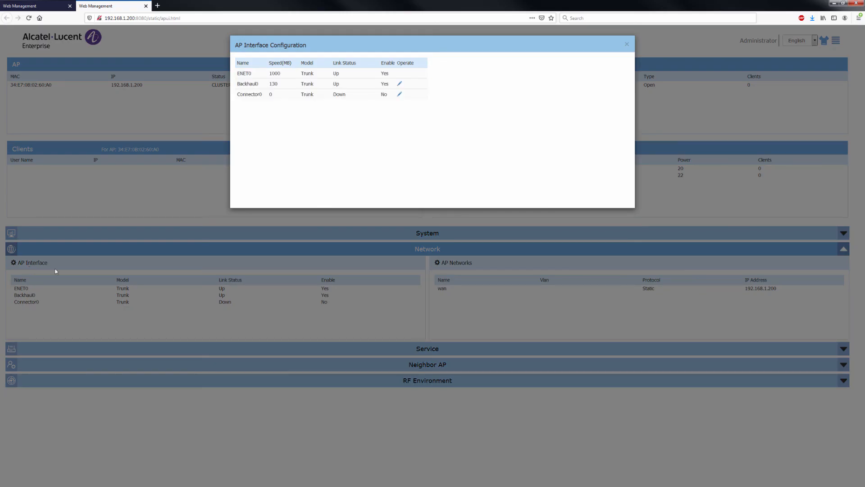
mouse_move(280, 86)
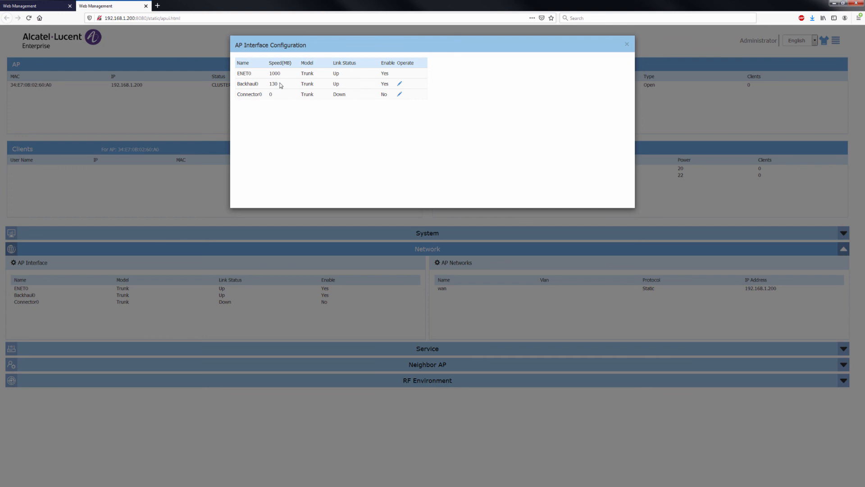